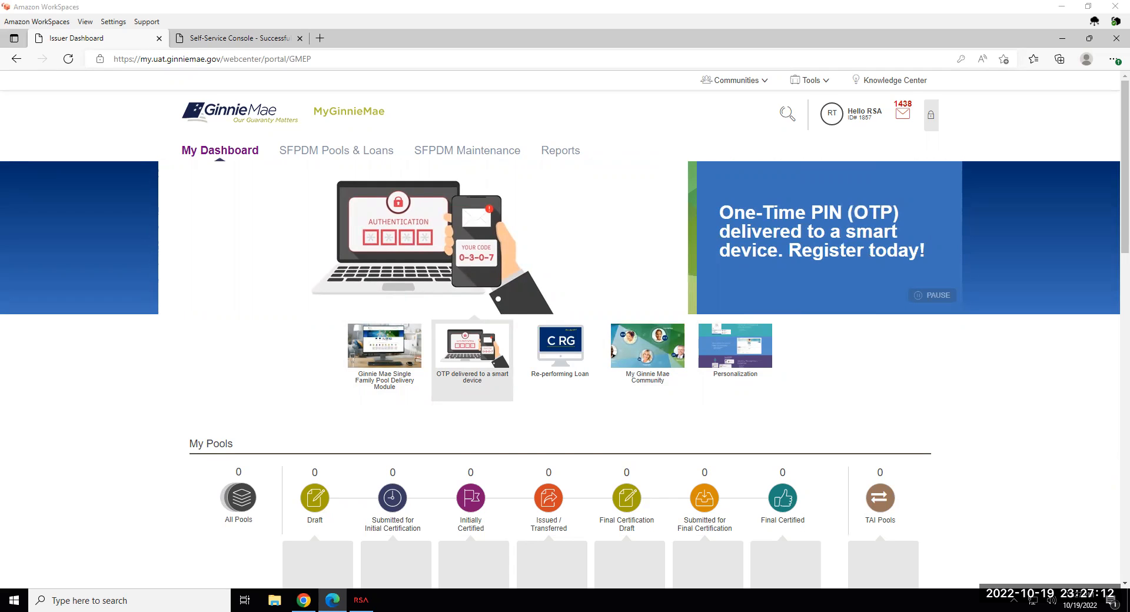
- Navigate from the Tools menu to the IPMS SecurID Token Validation page
click(560, 347)
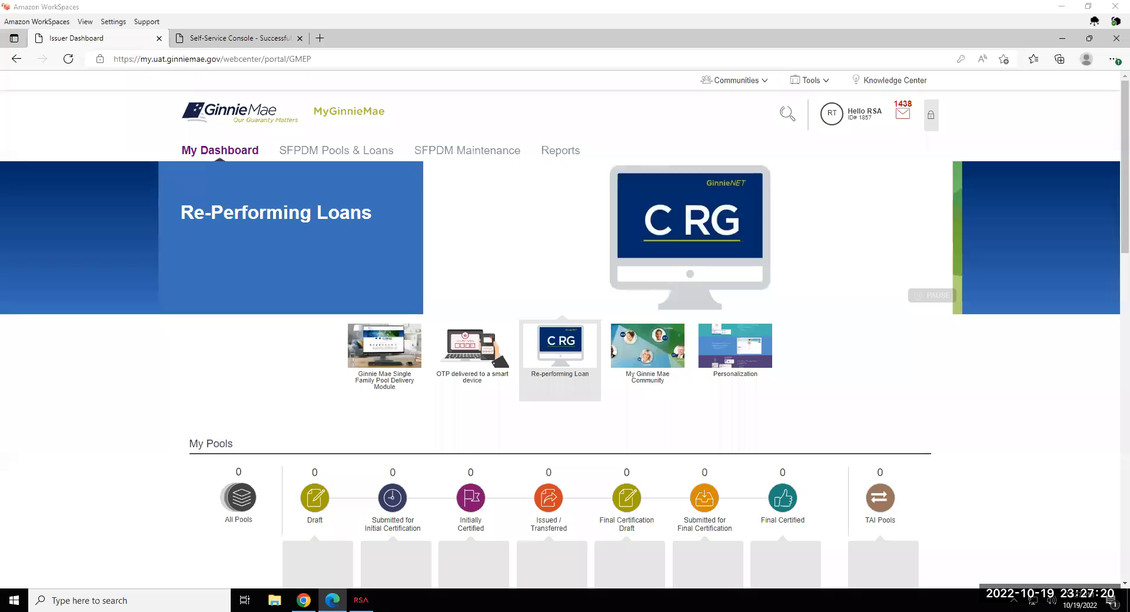
click(647, 353)
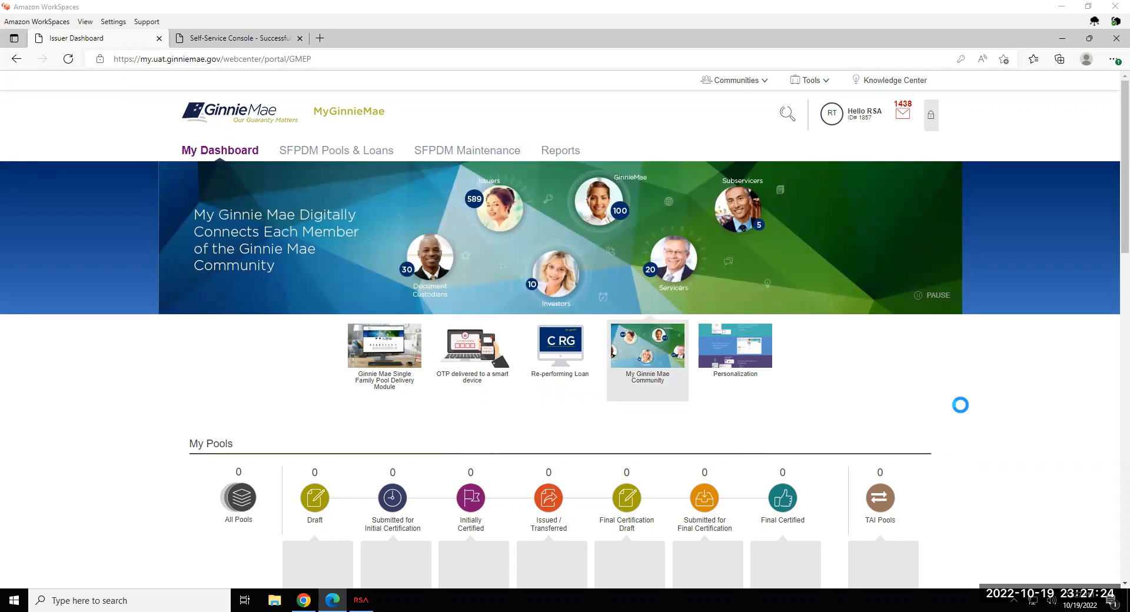
mouse_move(886, 141)
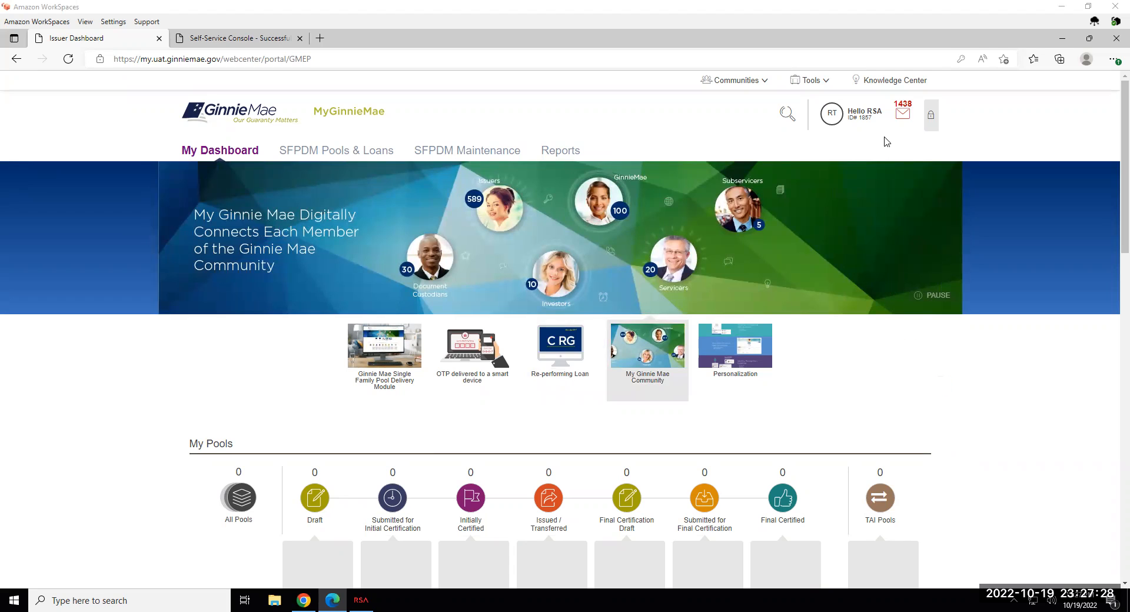
mouse_move(833, 159)
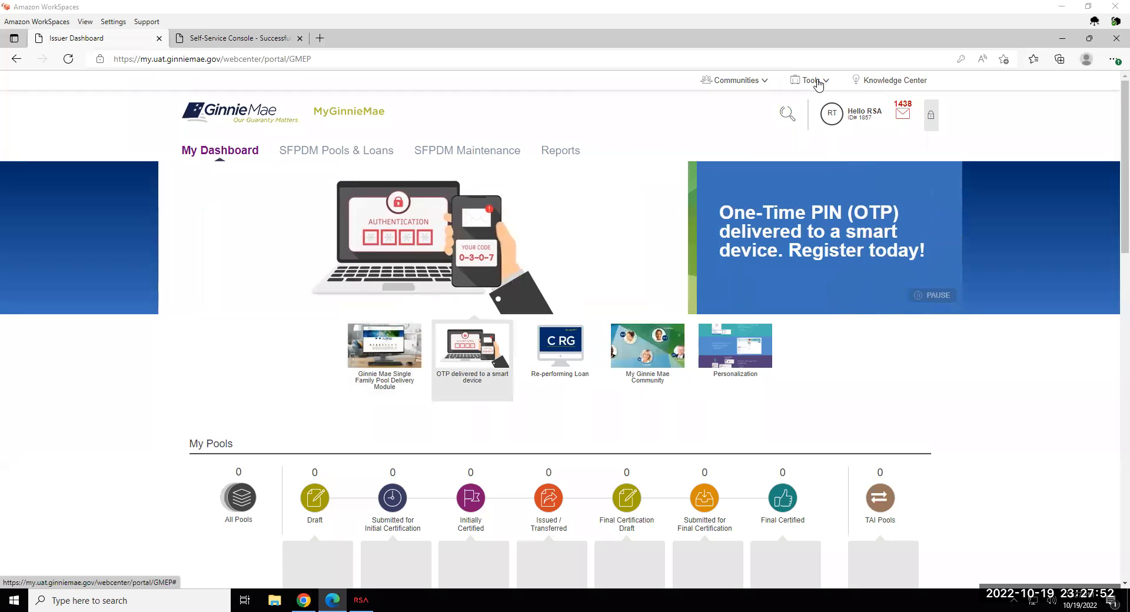
mouse_move(810, 80)
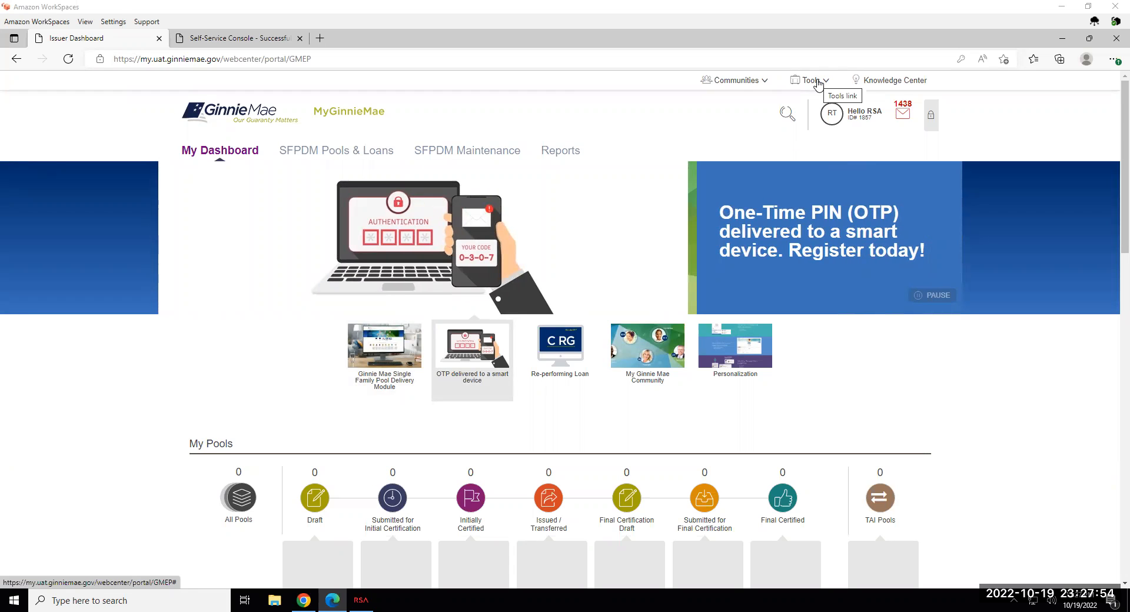
mouse_move(677, 121)
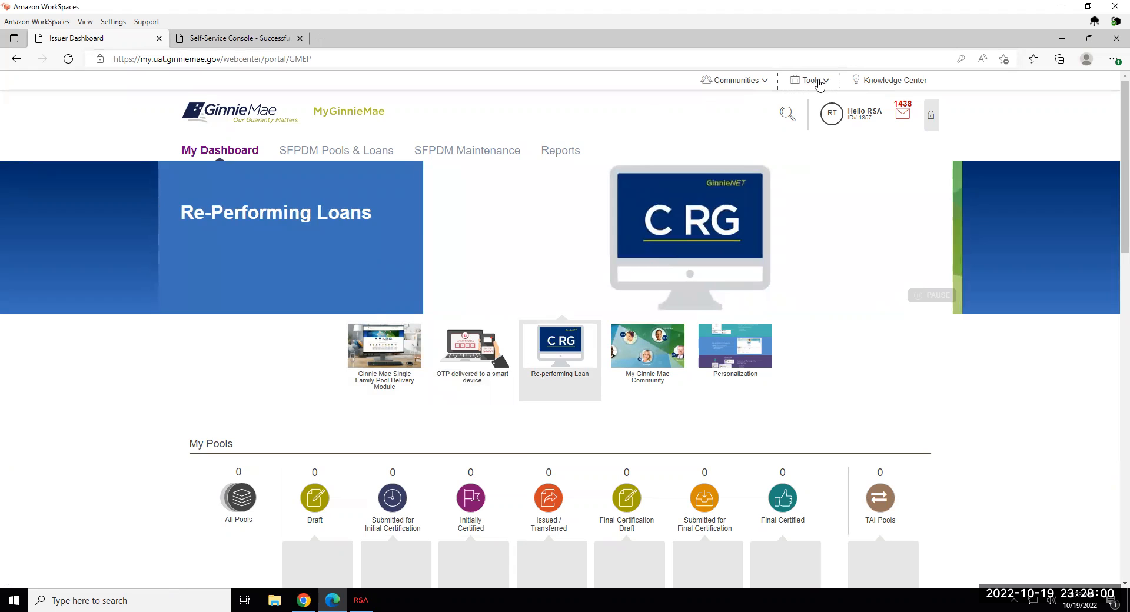
click(809, 80)
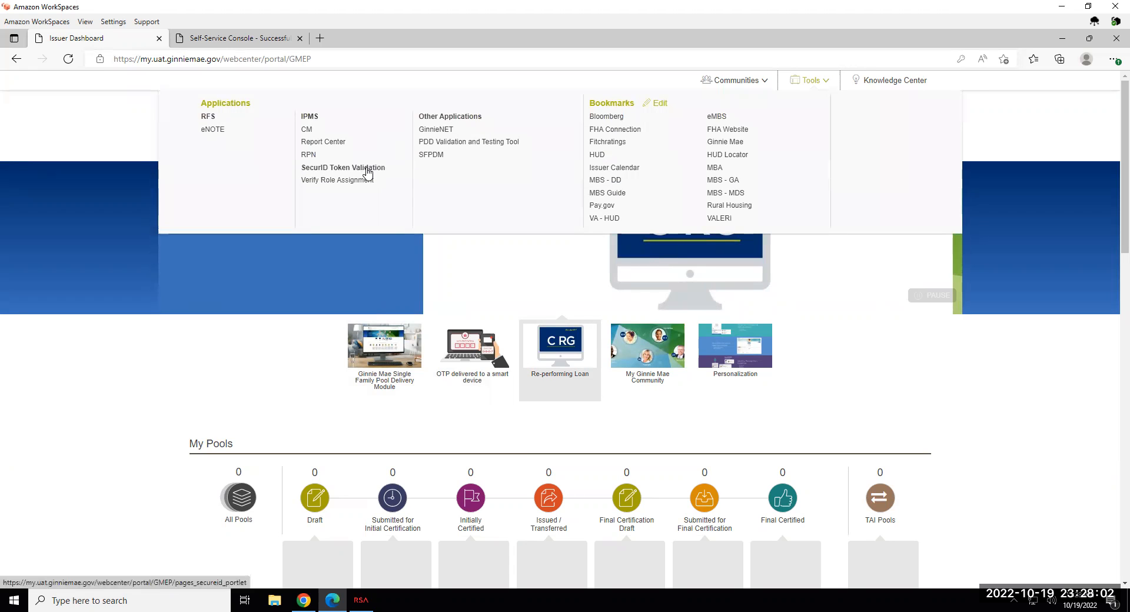
click(343, 168)
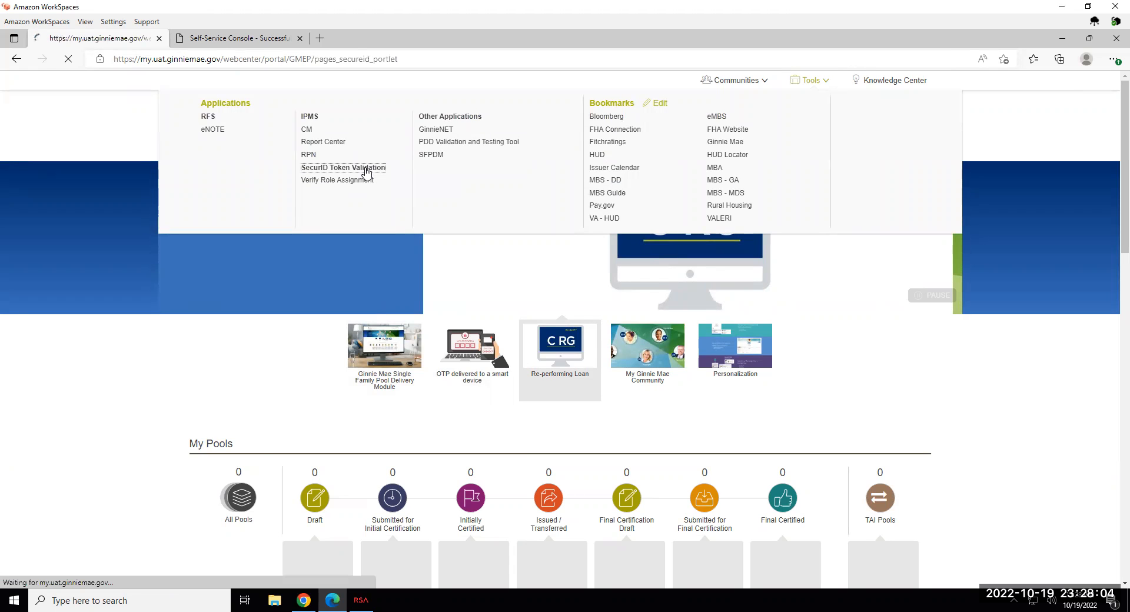
click(342, 168)
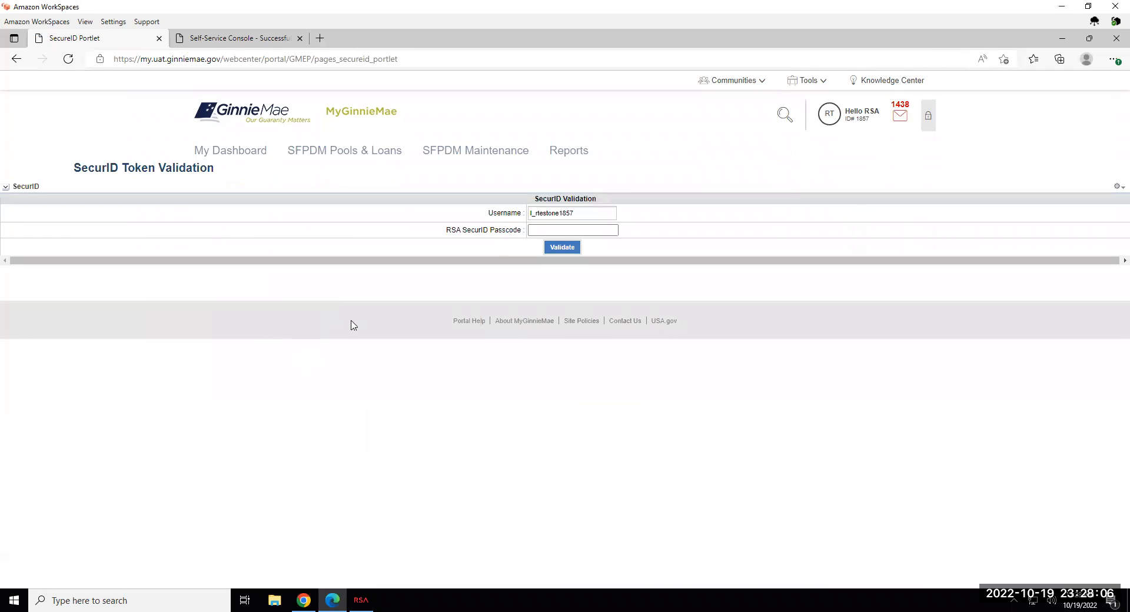
mouse_move(449, 240)
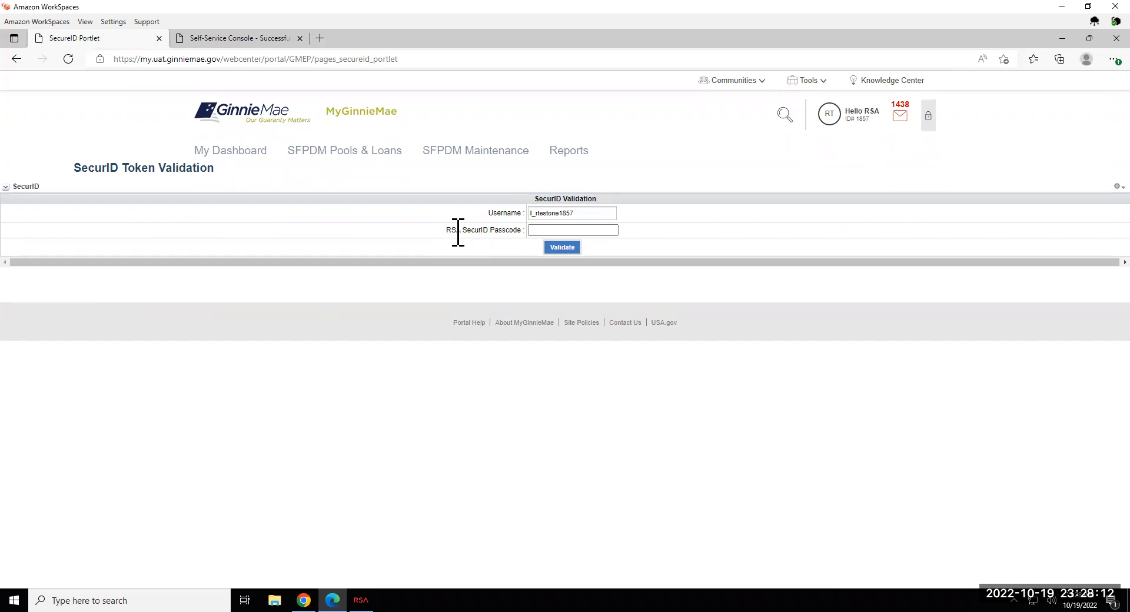
mouse_move(640, 282)
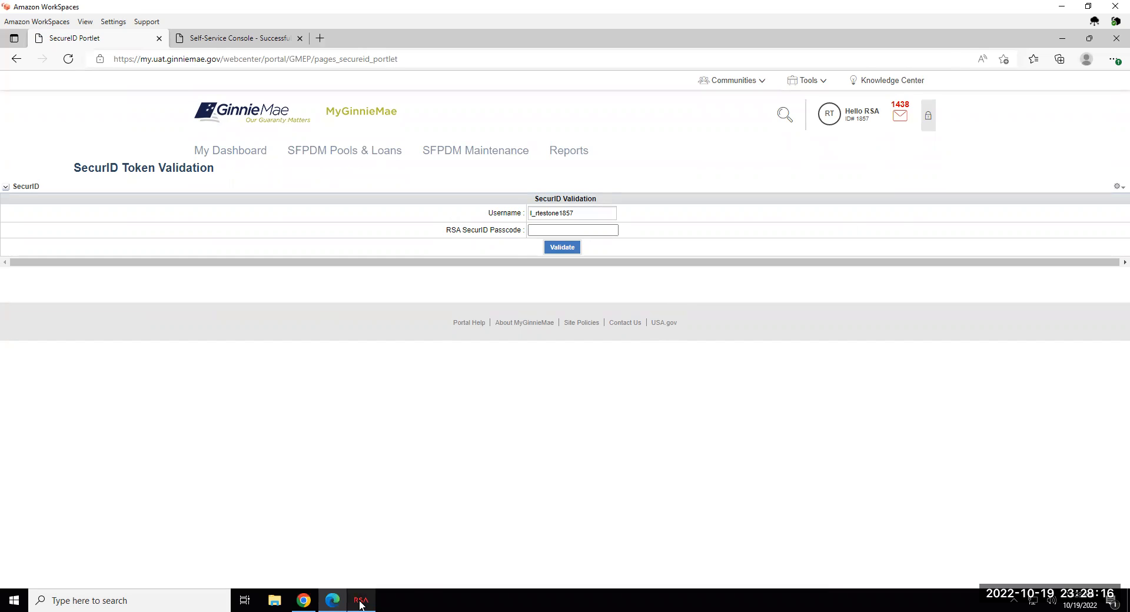
- Restore the RSA SecurID Software Token window from the taskbar and enter the PIN
right_click(360, 601)
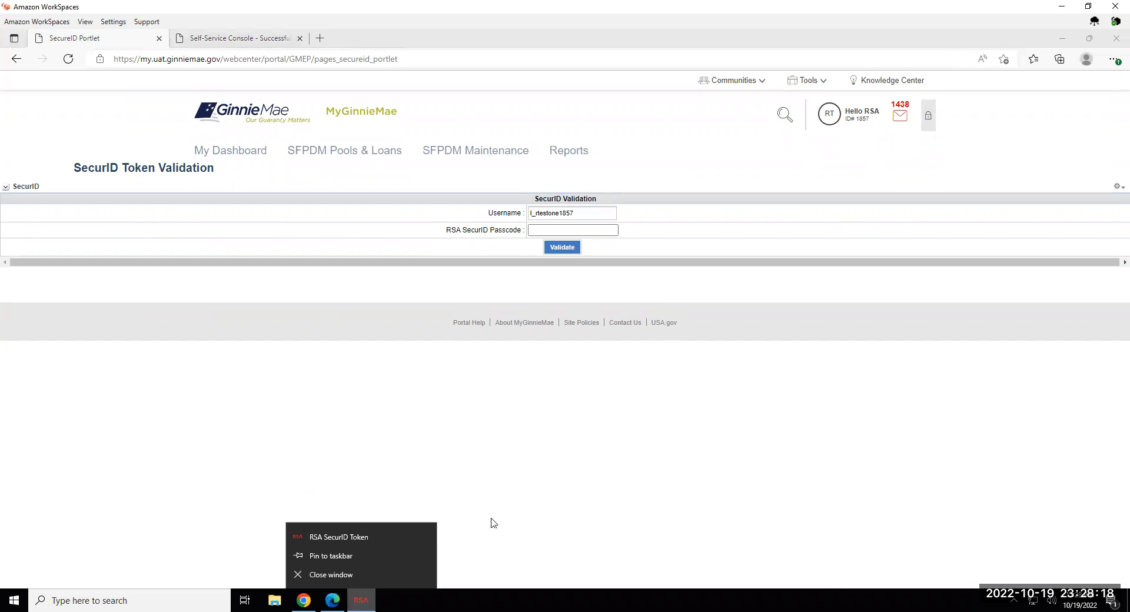
mouse_move(381, 566)
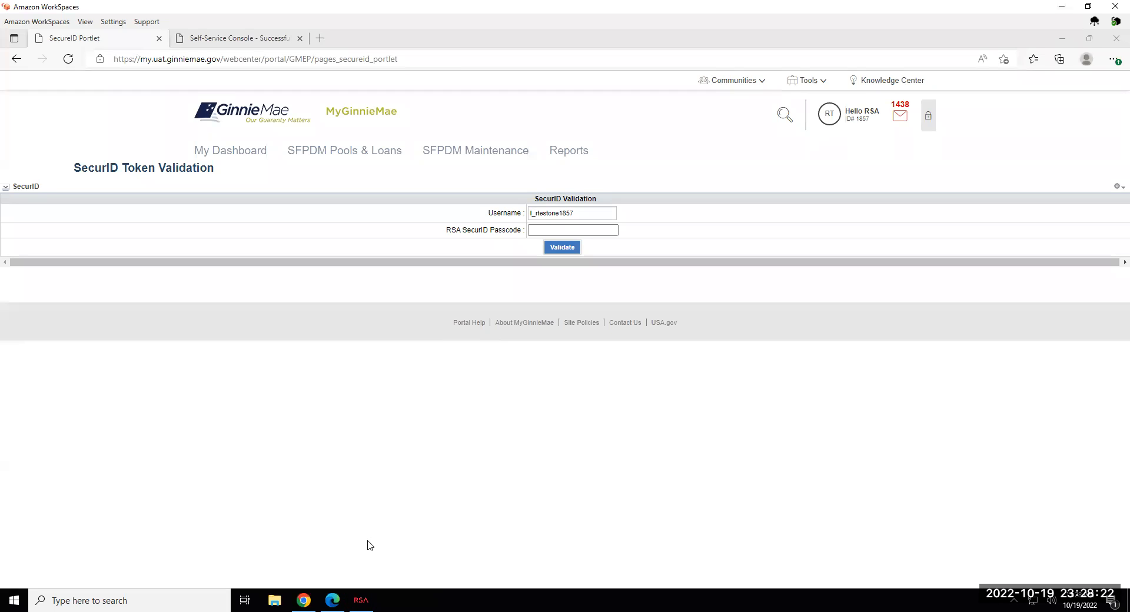
mouse_move(450, 503)
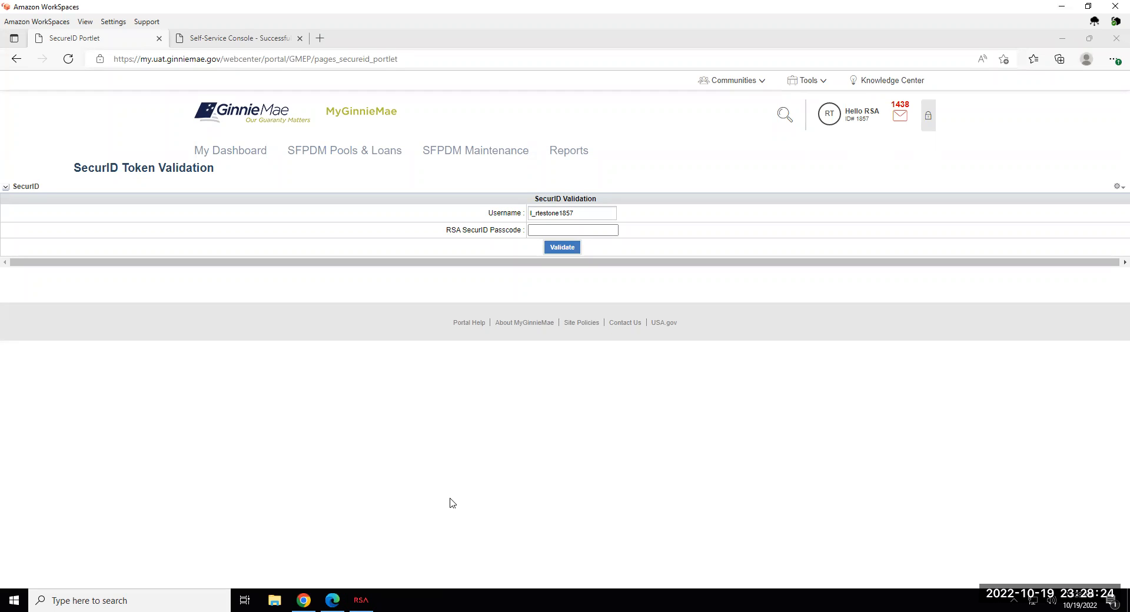
click(360, 600)
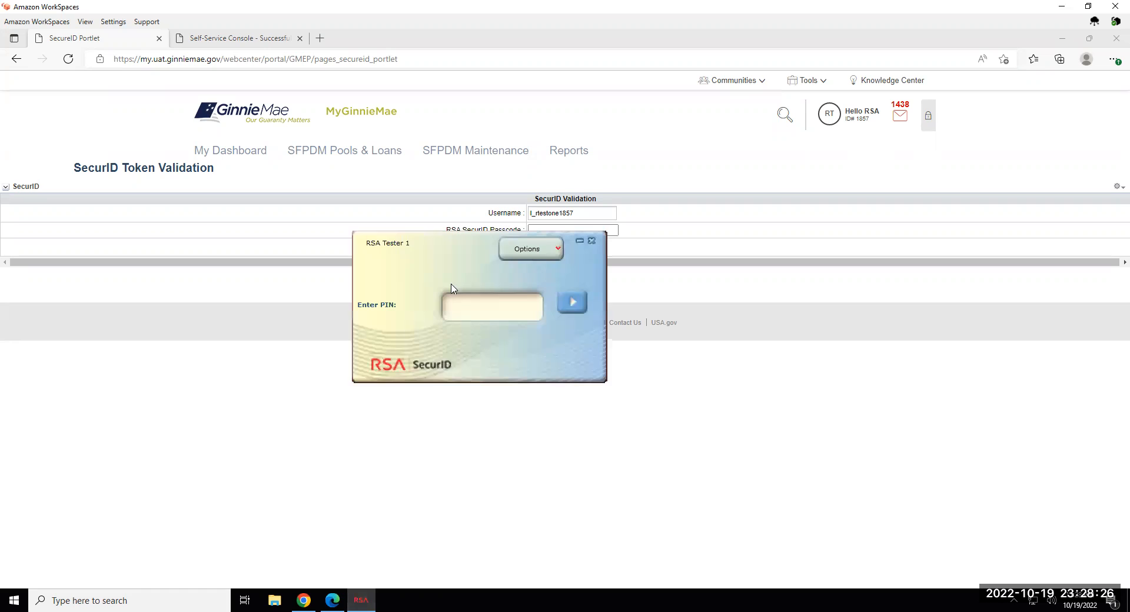
mouse_move(445, 247)
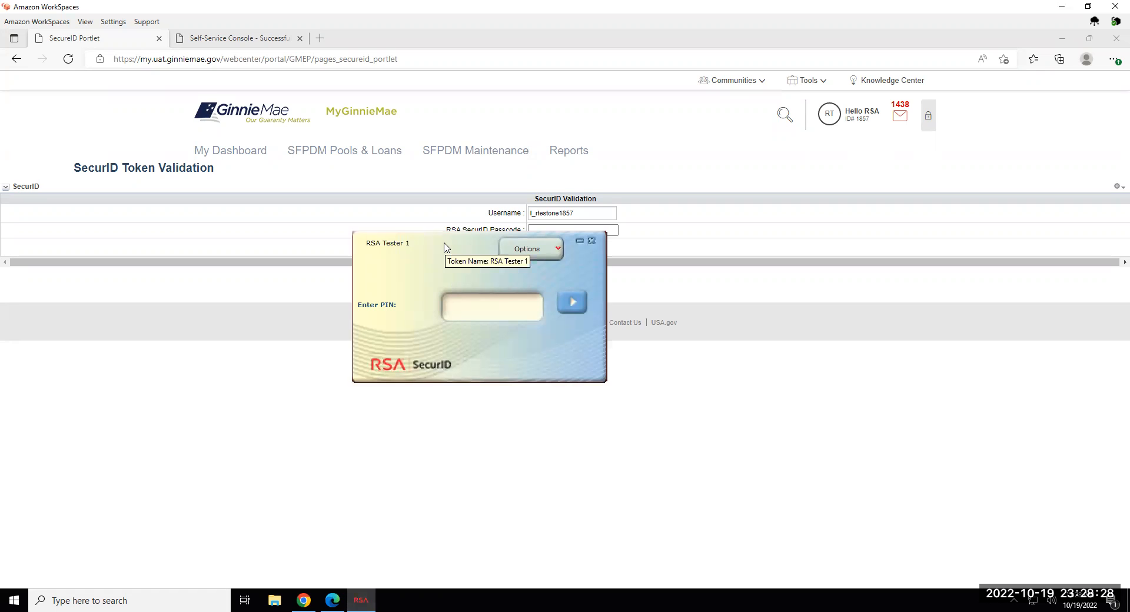
click(493, 306)
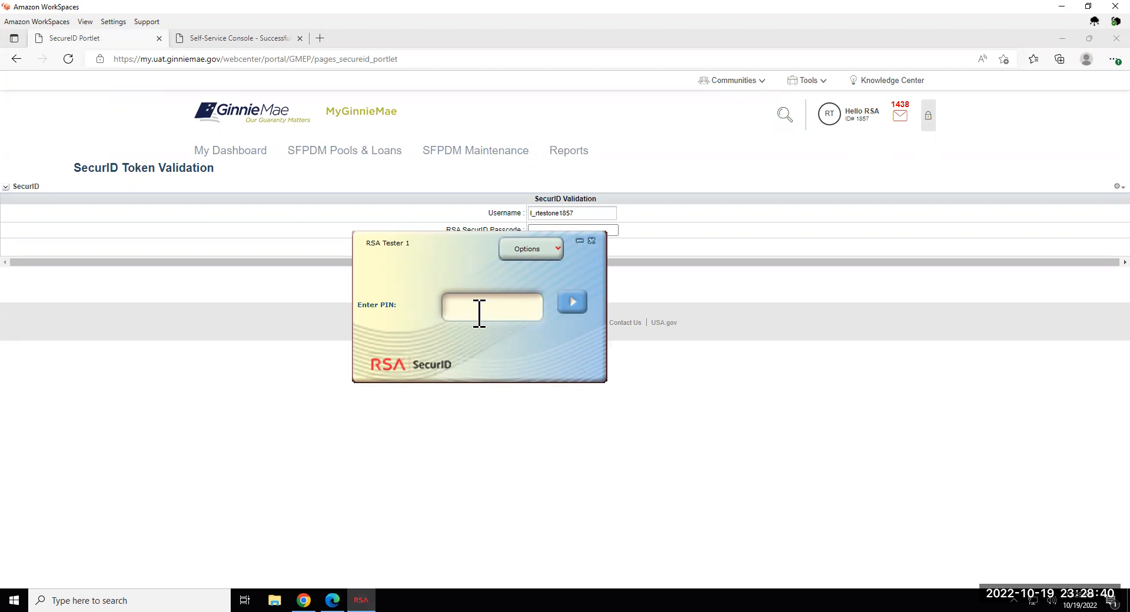
text(123)
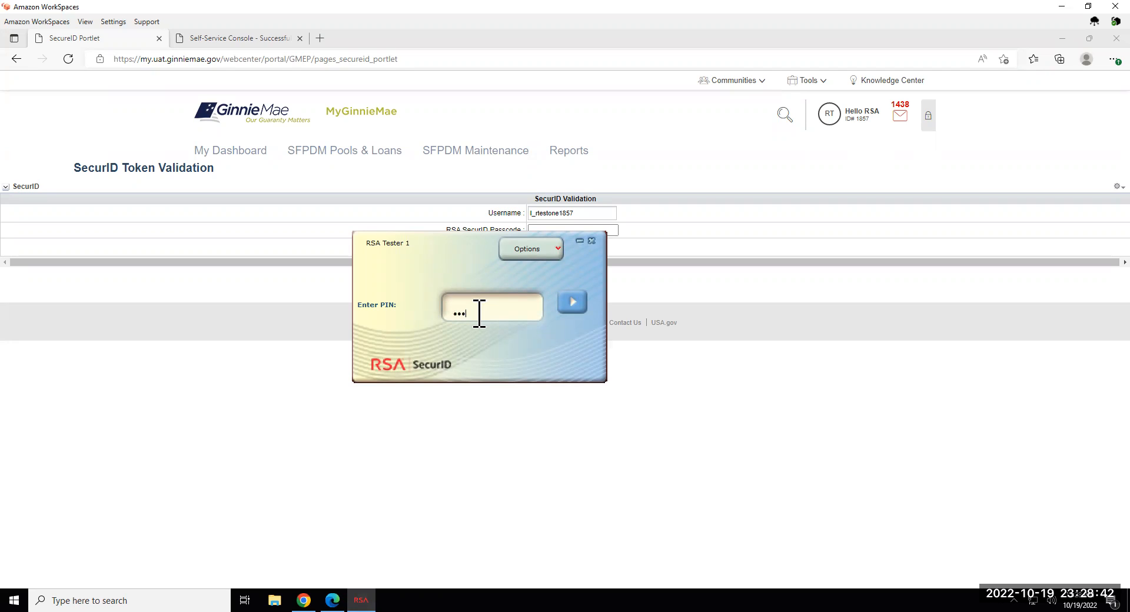
text(12)
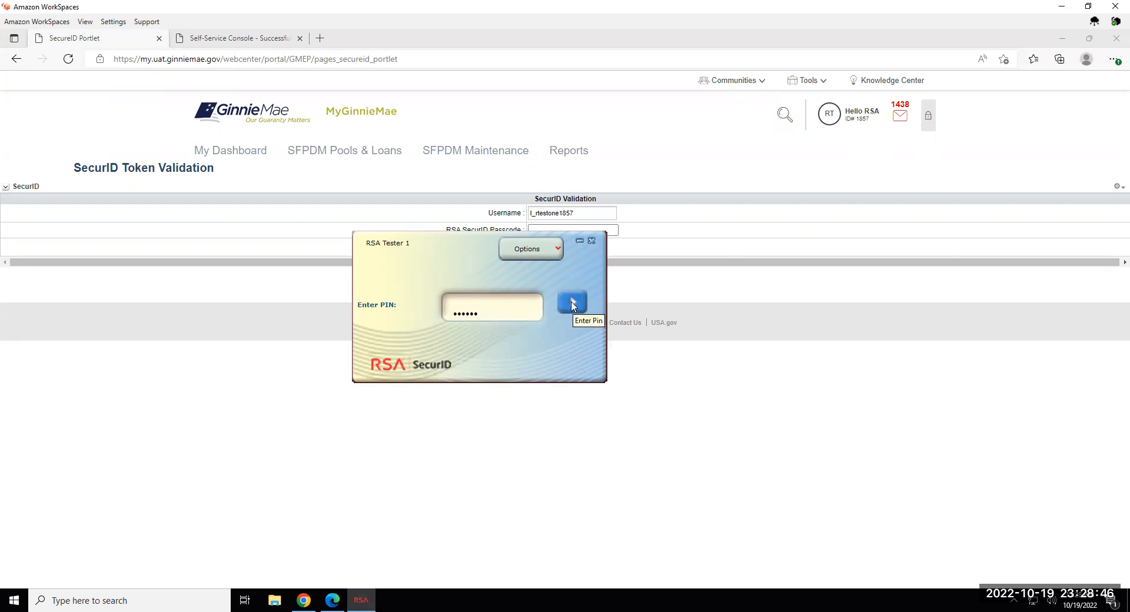
click(572, 301)
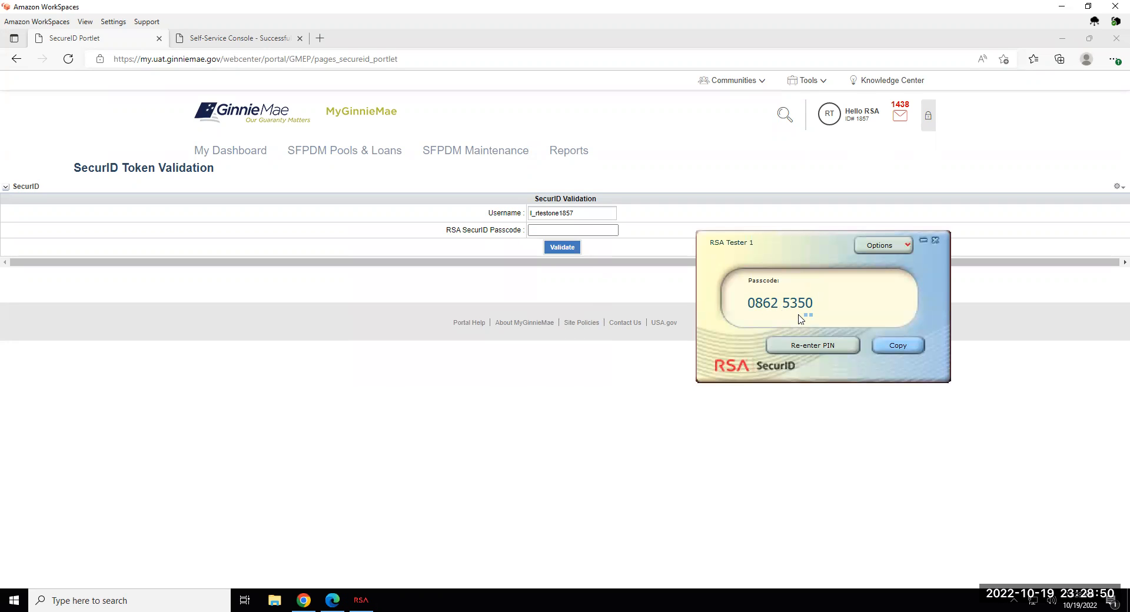
mouse_move(805, 321)
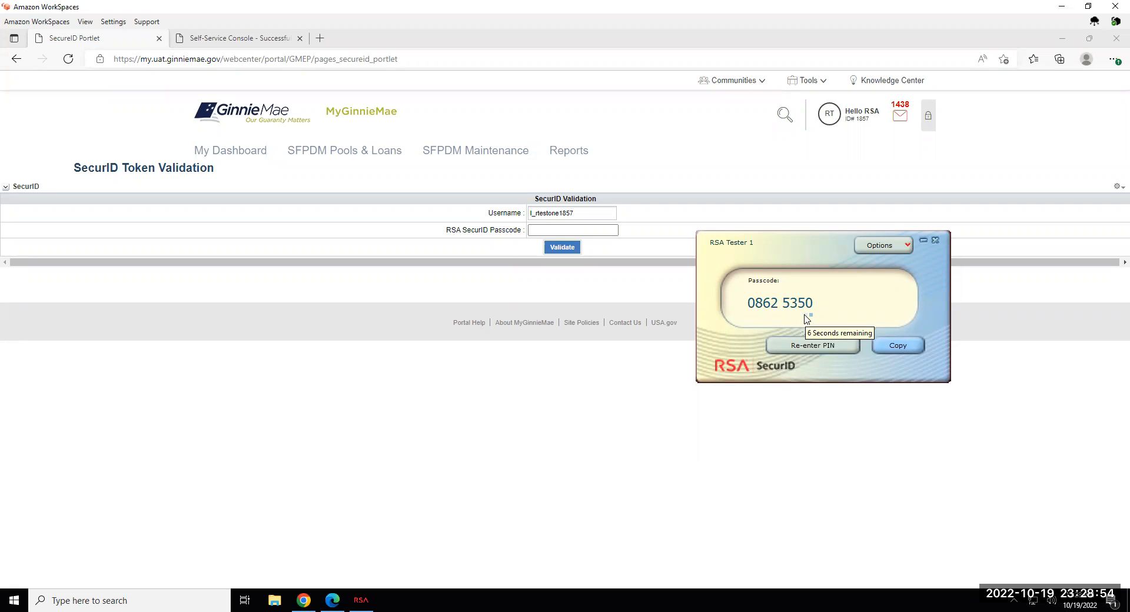
mouse_move(814, 259)
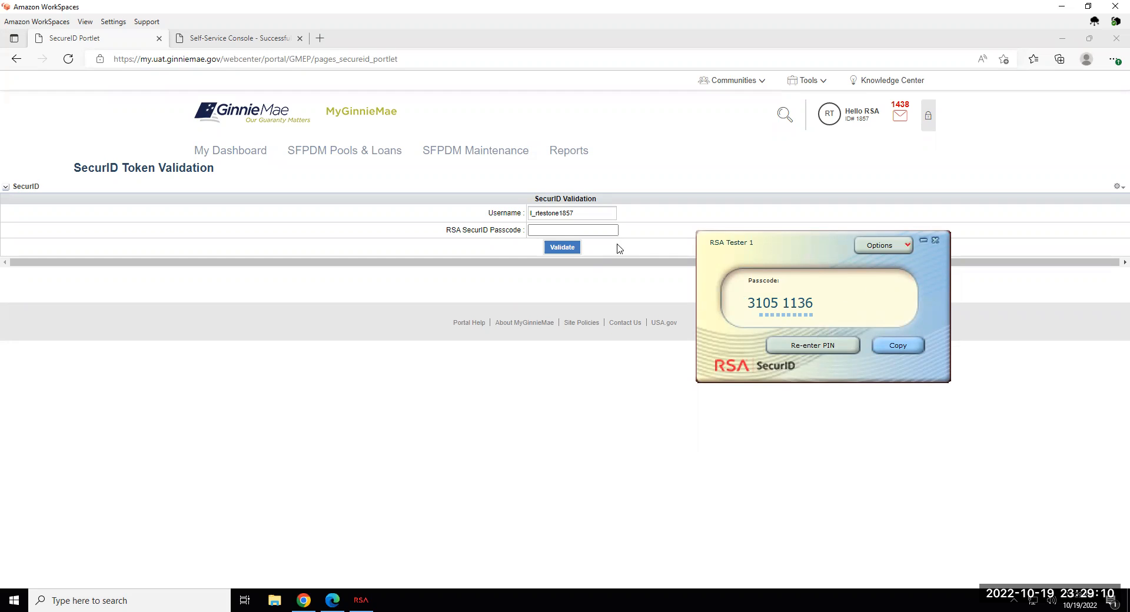
- Enter the passcode in the validation form and validate it, returning response code 0
click(572, 230)
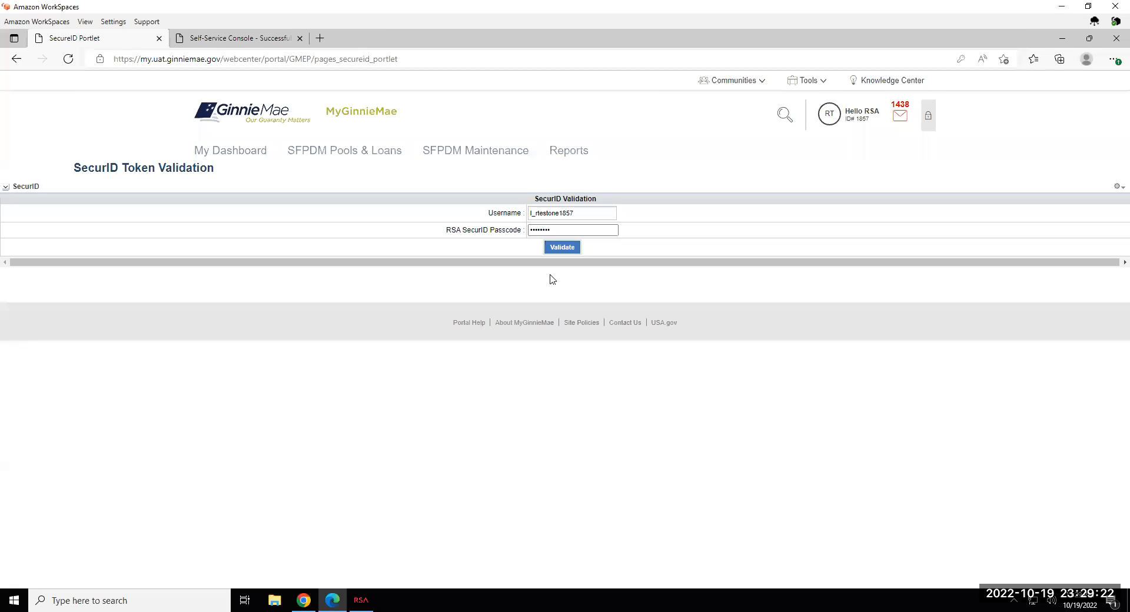
click(562, 246)
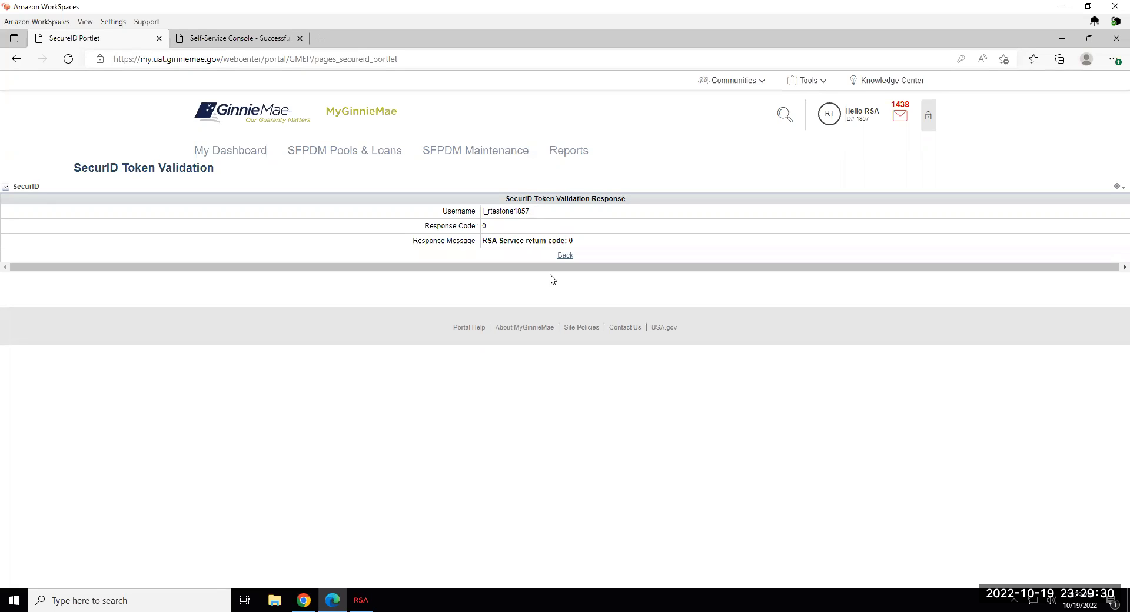
mouse_move(504, 243)
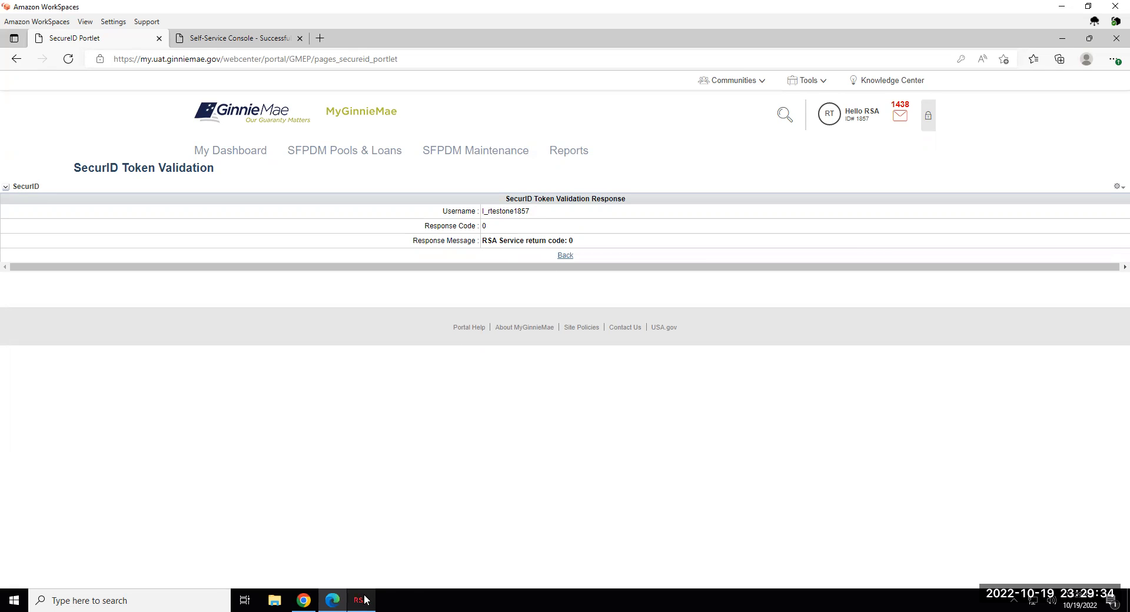
- Restore the token window and reset it with Re-enter PIN for a new PIN
click(360, 600)
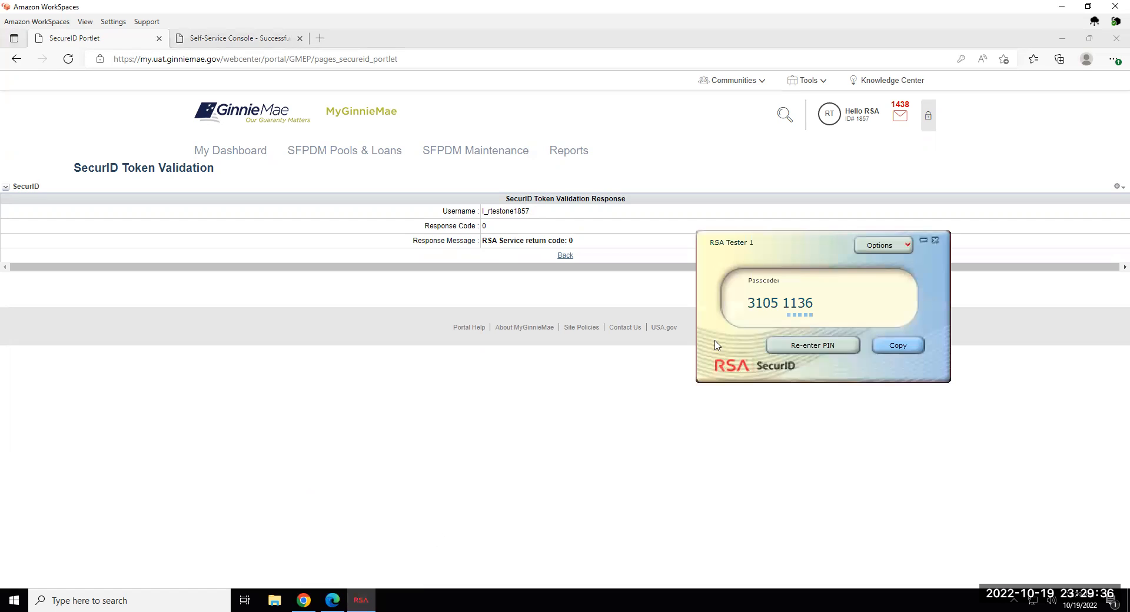
mouse_move(792, 245)
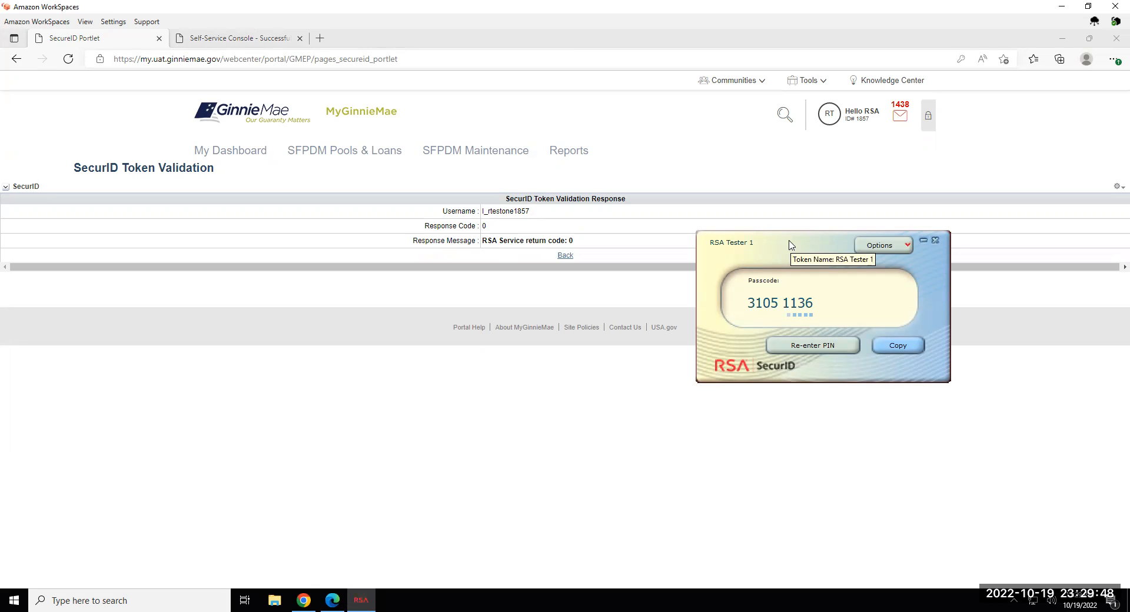
mouse_move(814, 354)
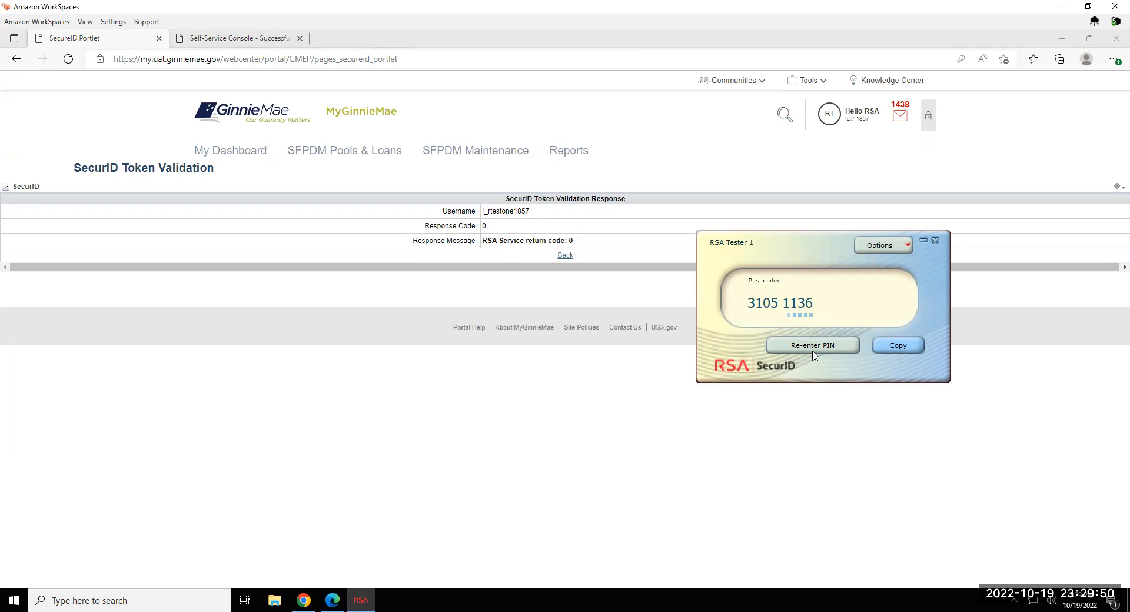
click(811, 345)
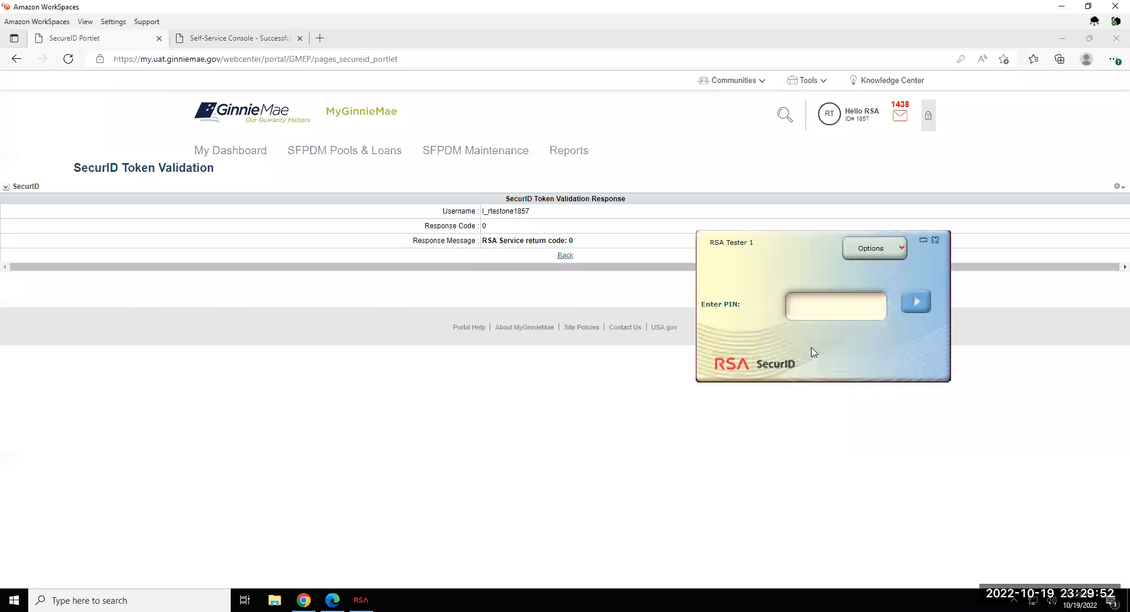